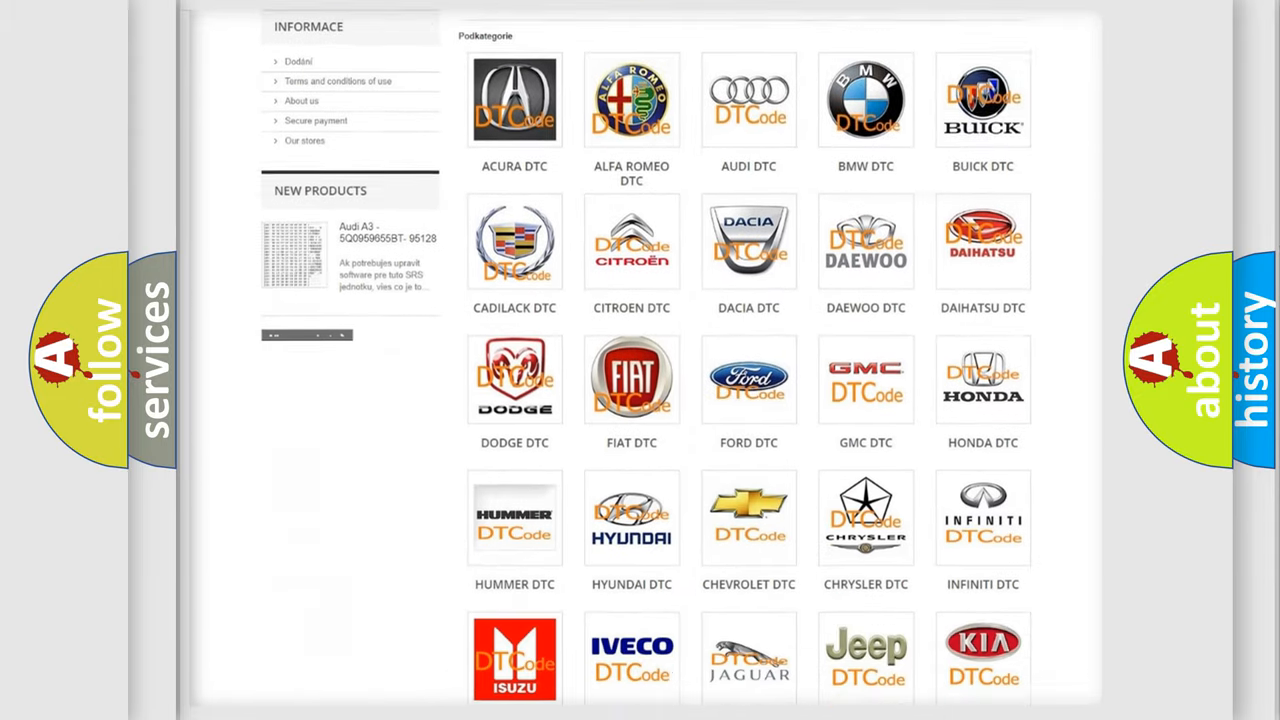
scroll("down", 3)
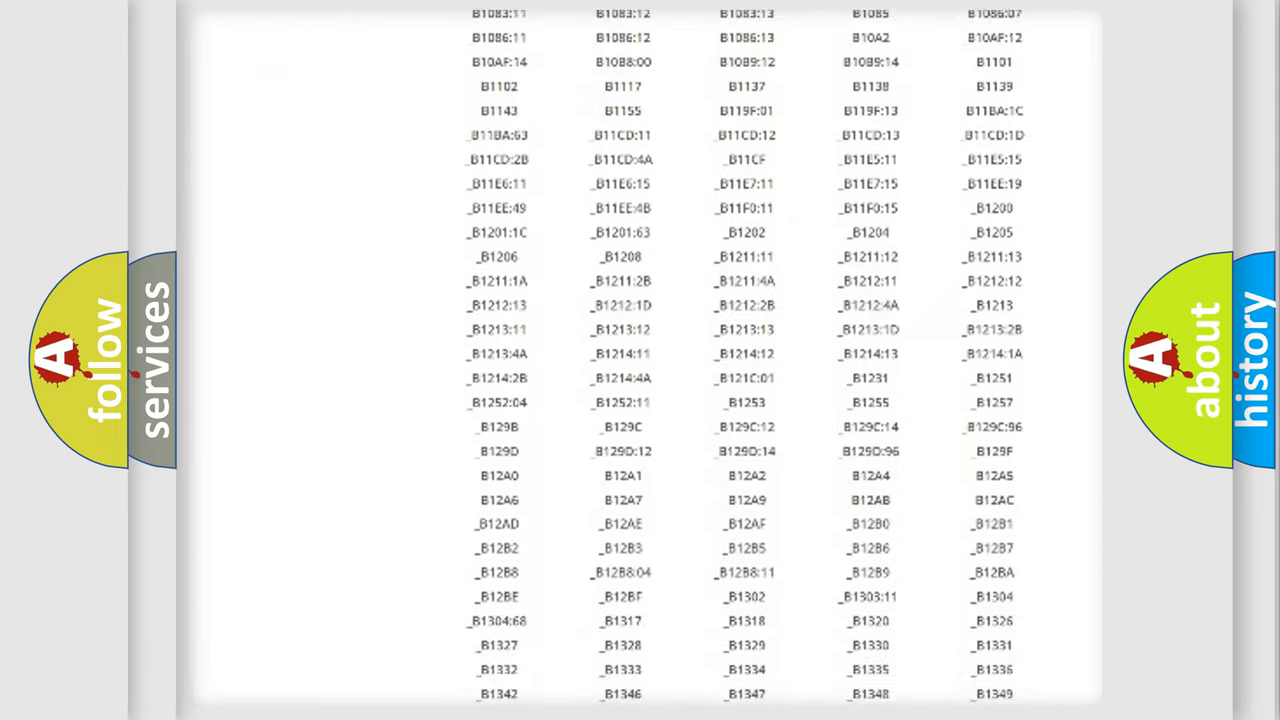
scroll("down", 3)
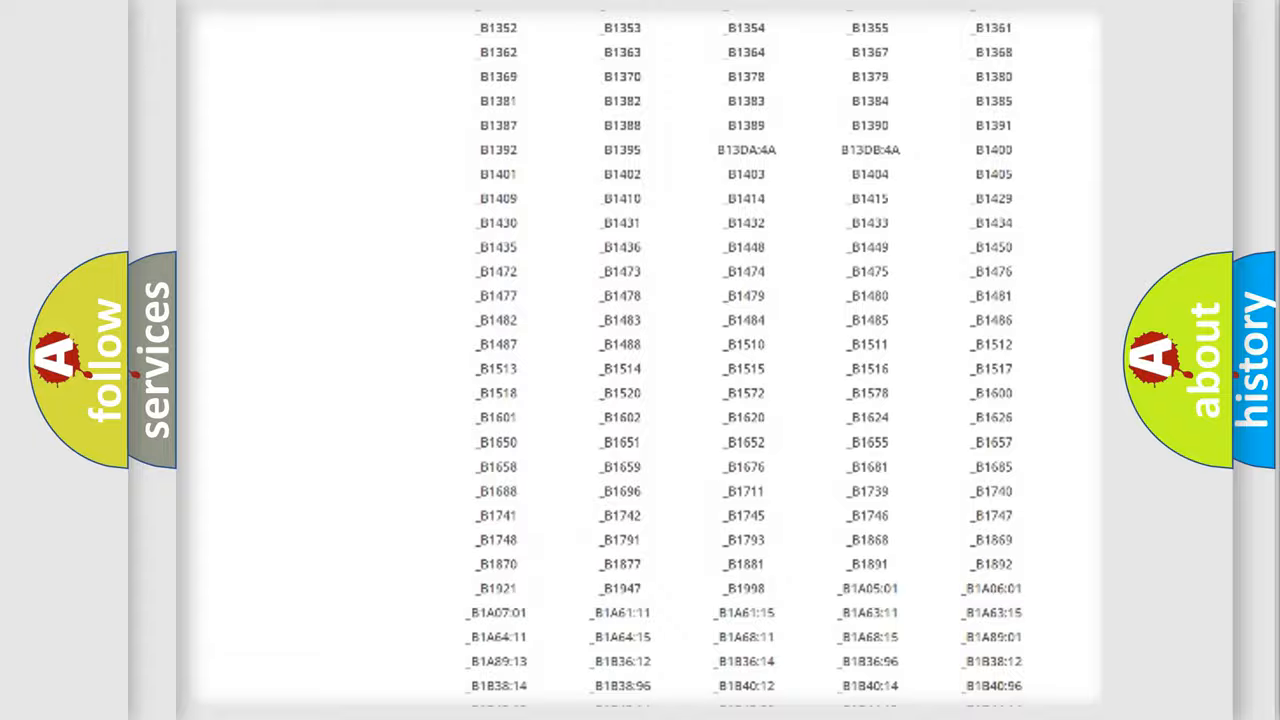